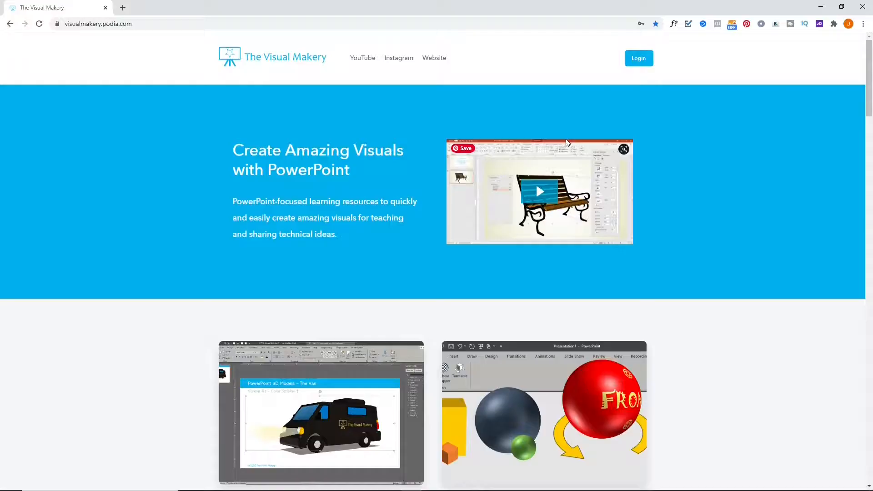
Step: Locate the PowerPoint 3D Creation Basic Tools course in the list and go to its page
scroll("down", 3)
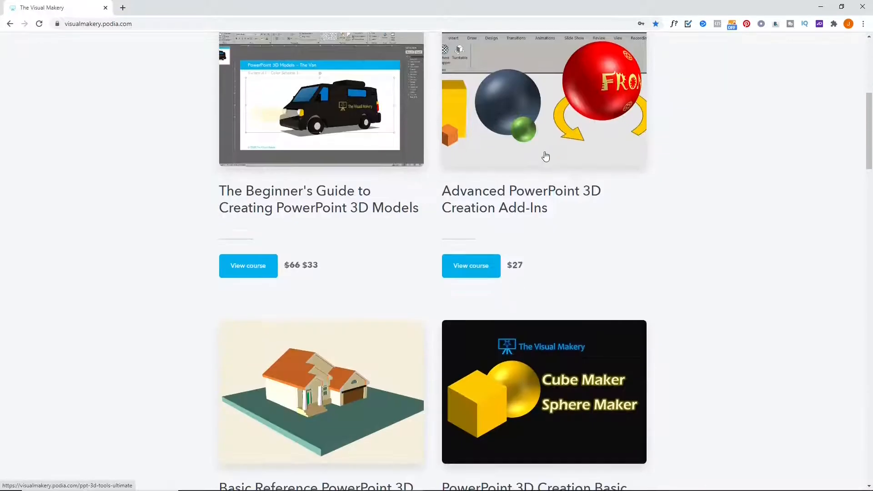
scroll("down", 3)
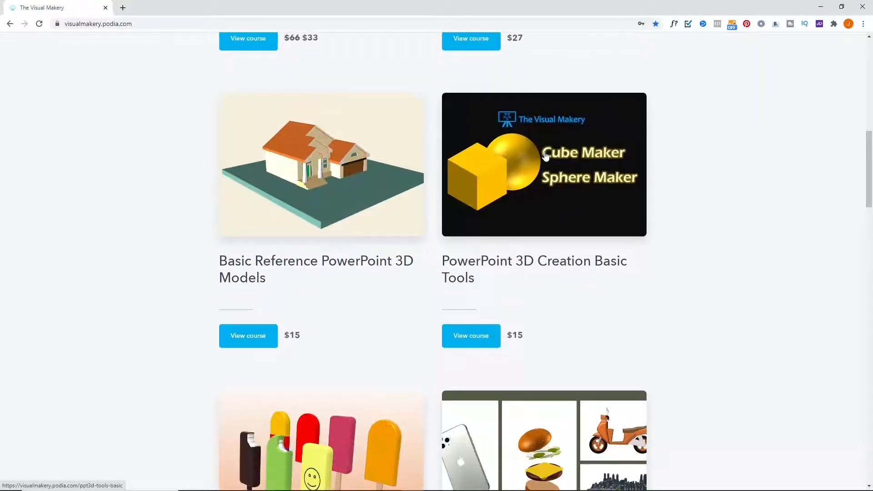
mouse_move(557, 171)
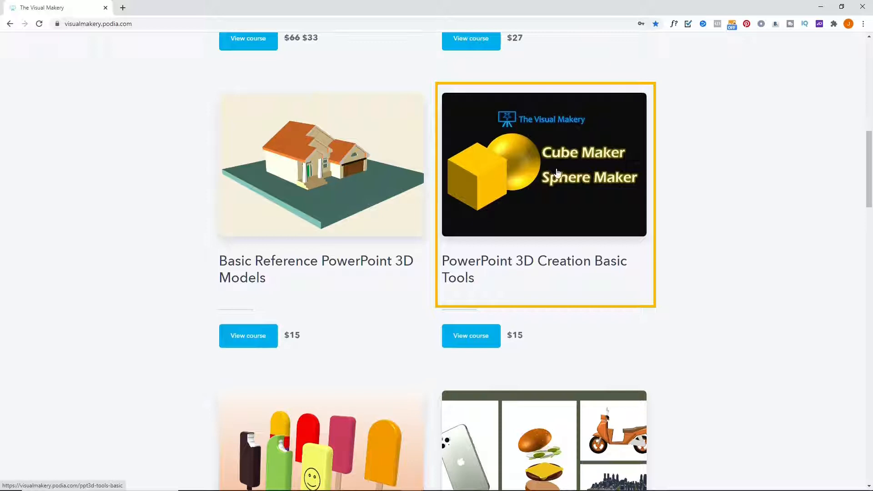
left_click(544, 164)
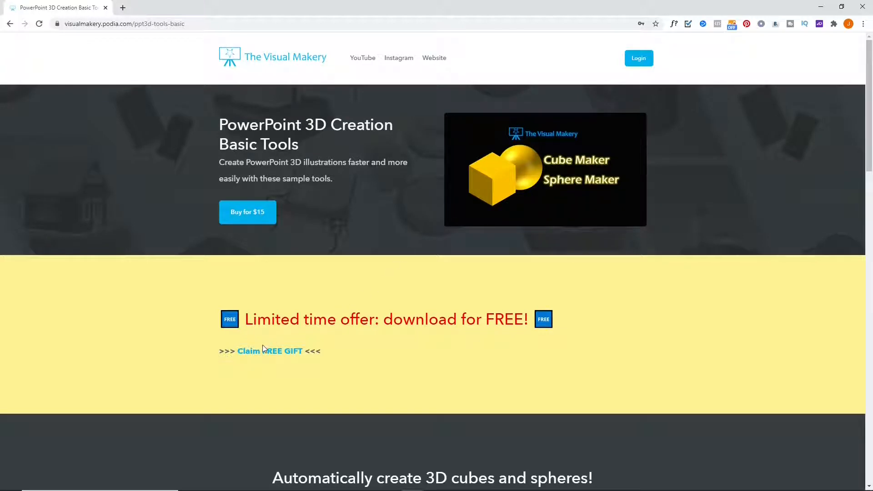
Step: Claim the free-gift offer so the $15 course becomes free
left_click(270, 351)
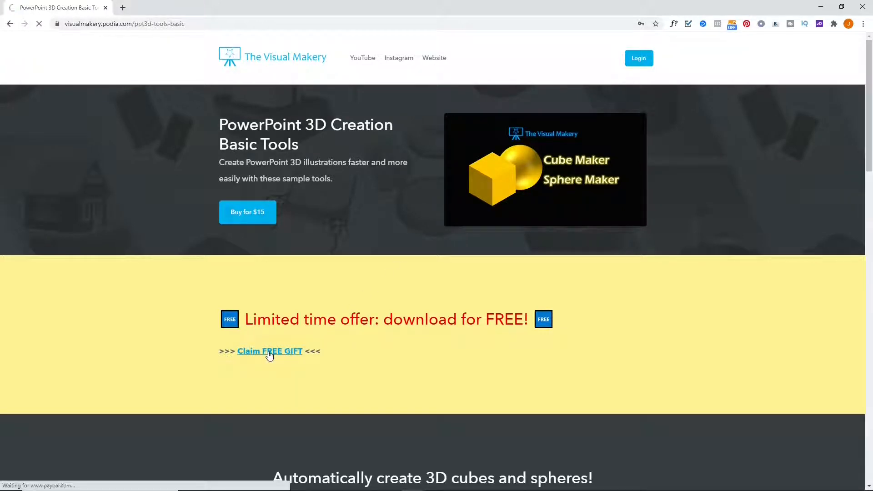
left_click(270, 351)
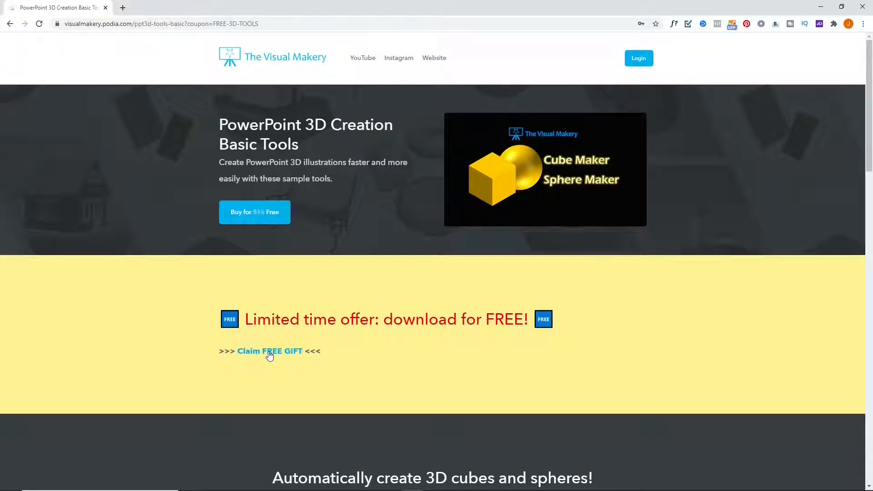
mouse_move(278, 293)
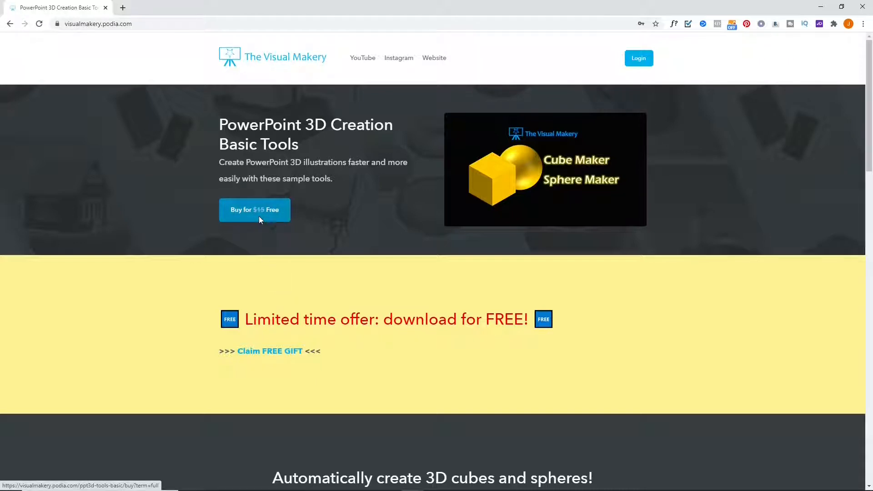
Step: Check out the course for free, accepting the terms and confirming the order
left_click(255, 210)
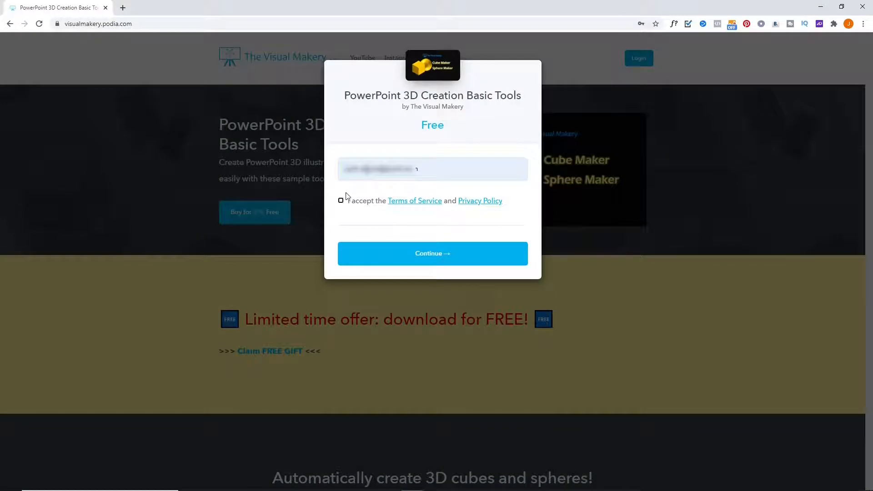
left_click(340, 200)
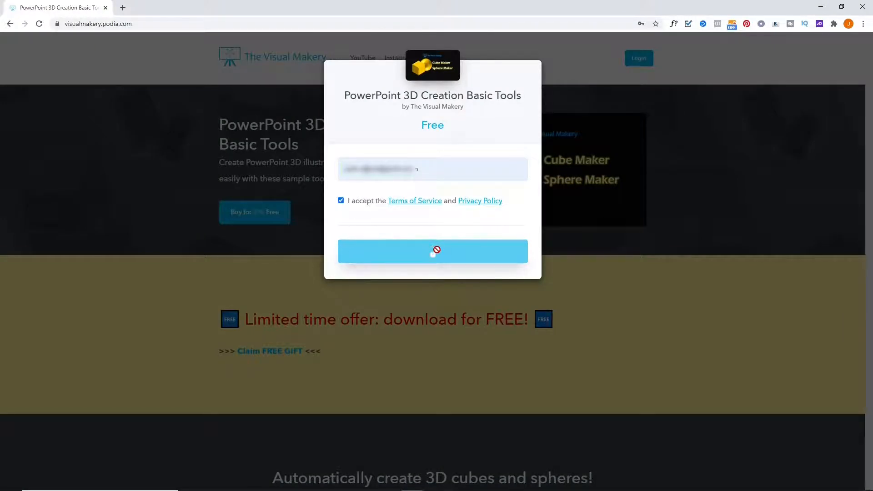
left_click(433, 251)
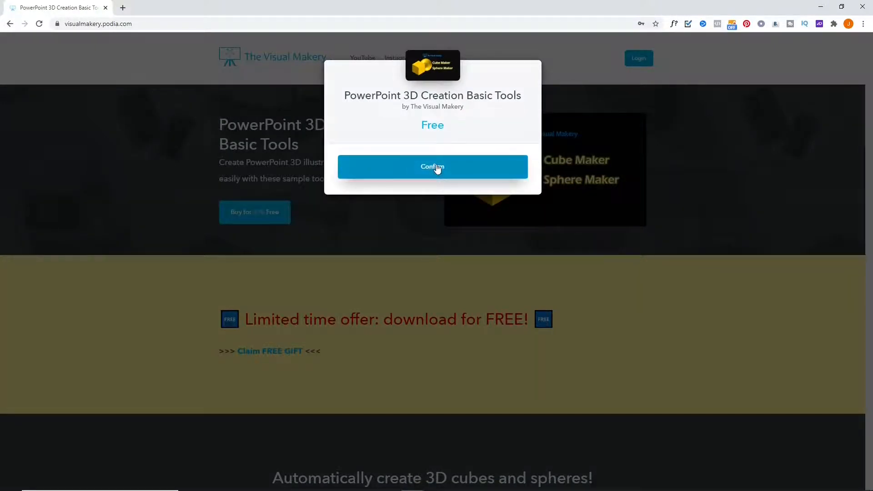
left_click(433, 167)
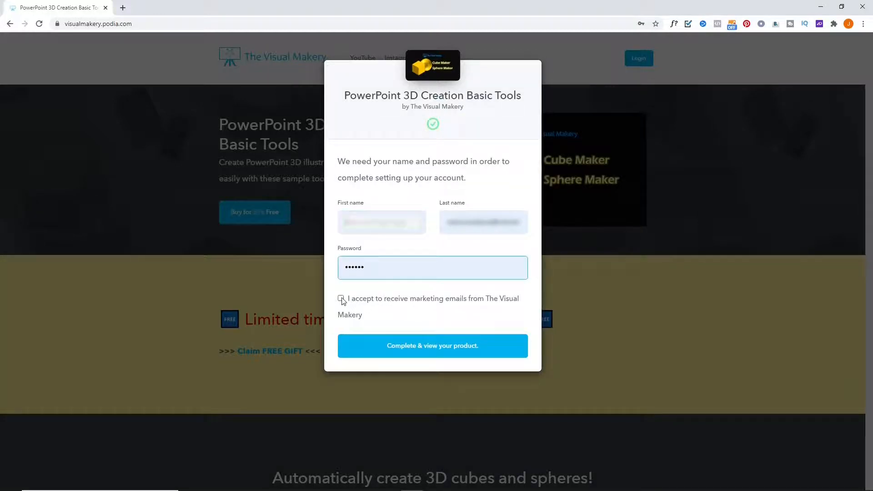
Step: Finish account setup with marketing emails accepted and reach the Success page
left_click(340, 298)
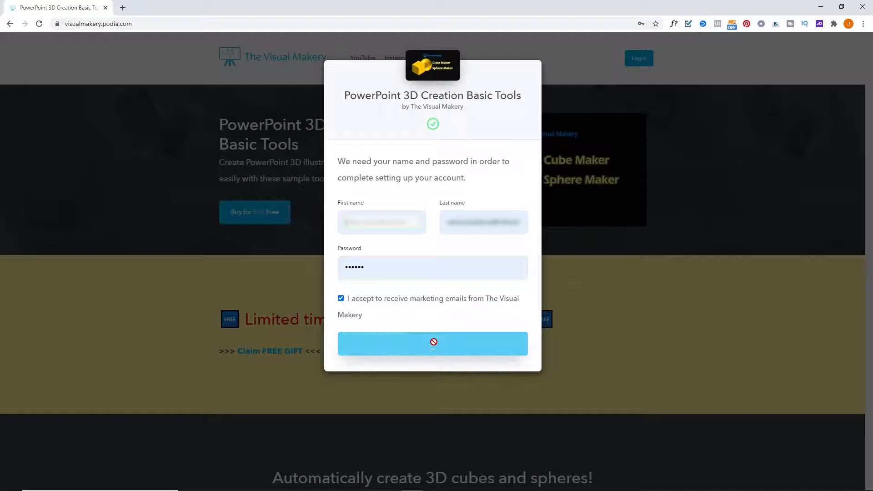
left_click(432, 343)
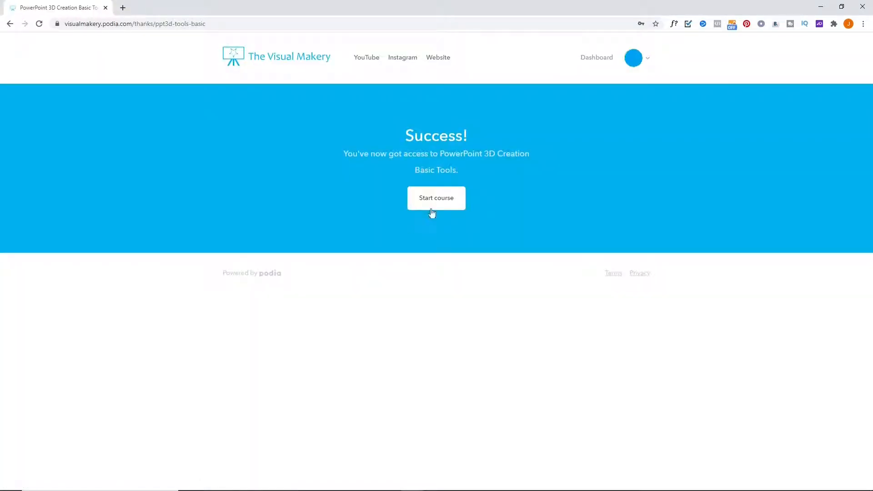
Step: Start the unlocked course and show its contents list
left_click(436, 198)
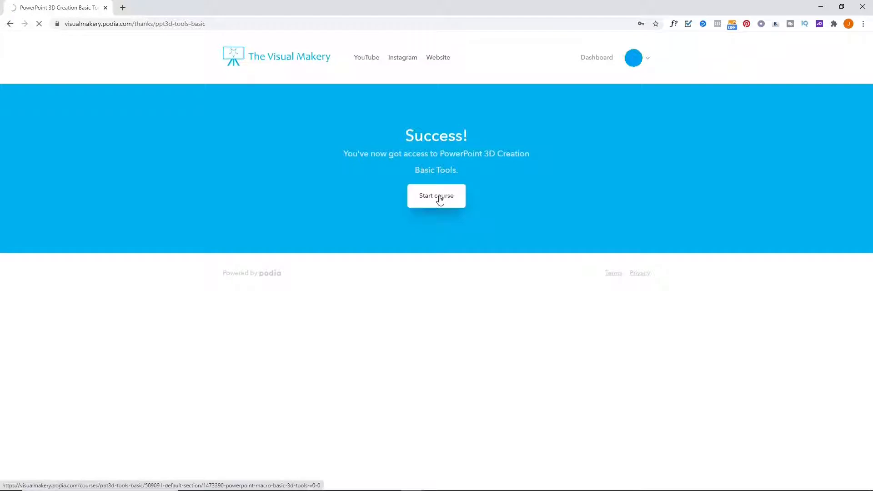
left_click(436, 196)
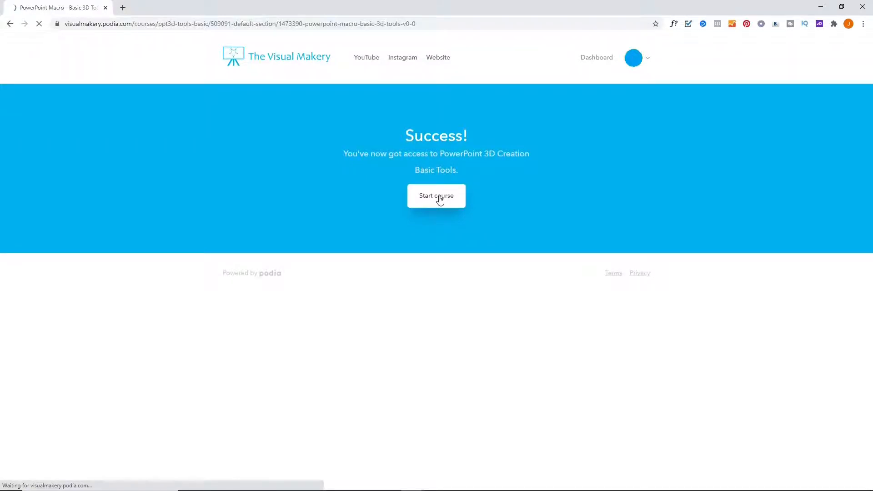
left_click(436, 196)
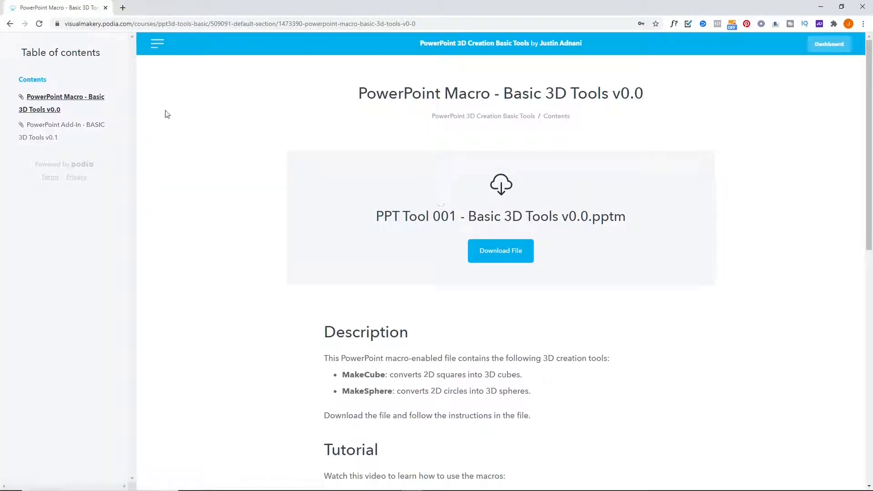
left_click(32, 80)
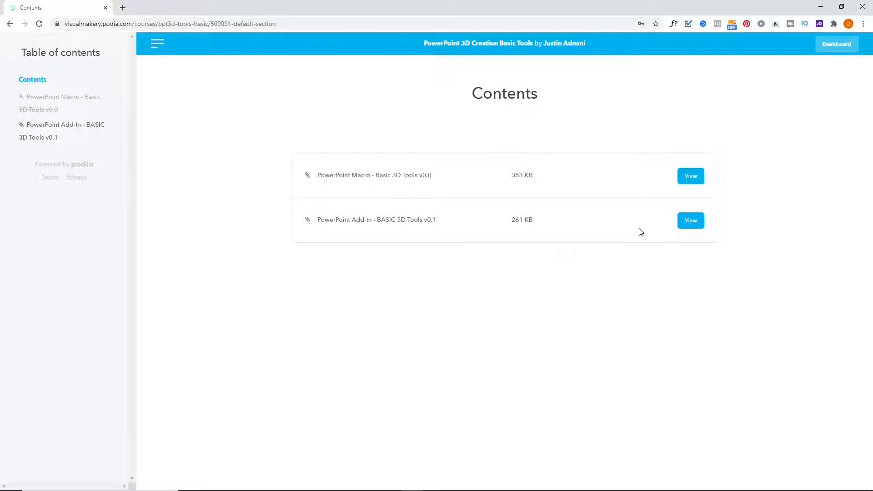
Step: Download VisualMakery_PPT3DTools_BASIC_0_1.ppam from the BASIC 3D Tools v0.1 lesson
left_click(690, 221)
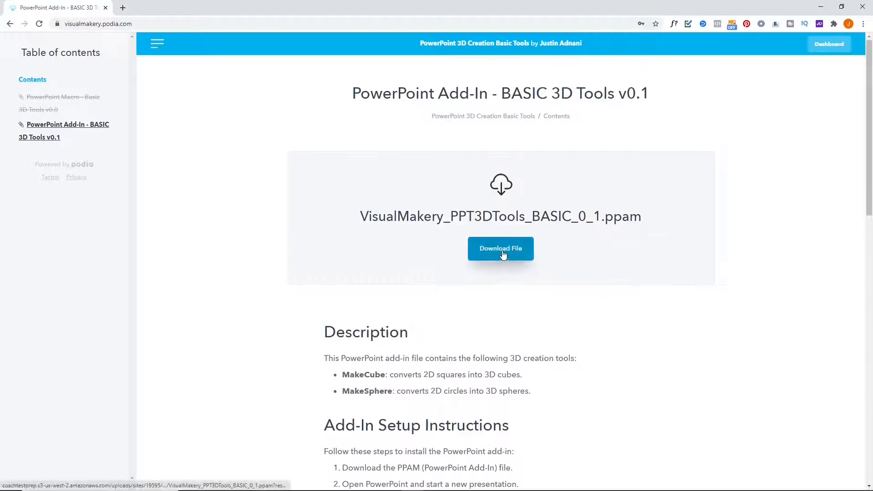
left_click(500, 248)
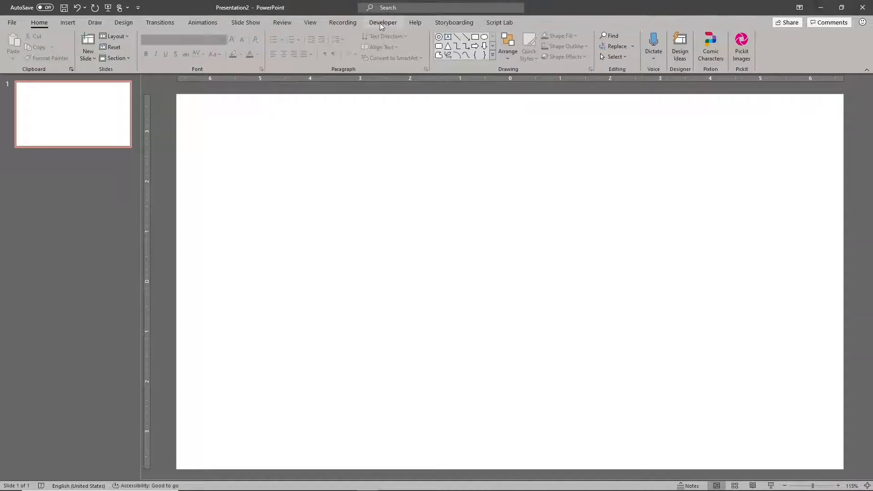
Step: Go to the Developer tab and bring up the ribbon customization settings
left_click(382, 22)
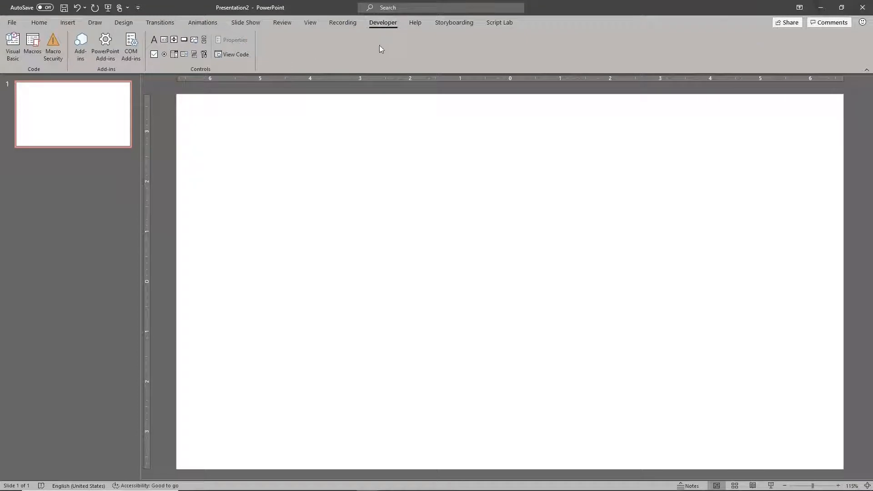
right_click(382, 50)
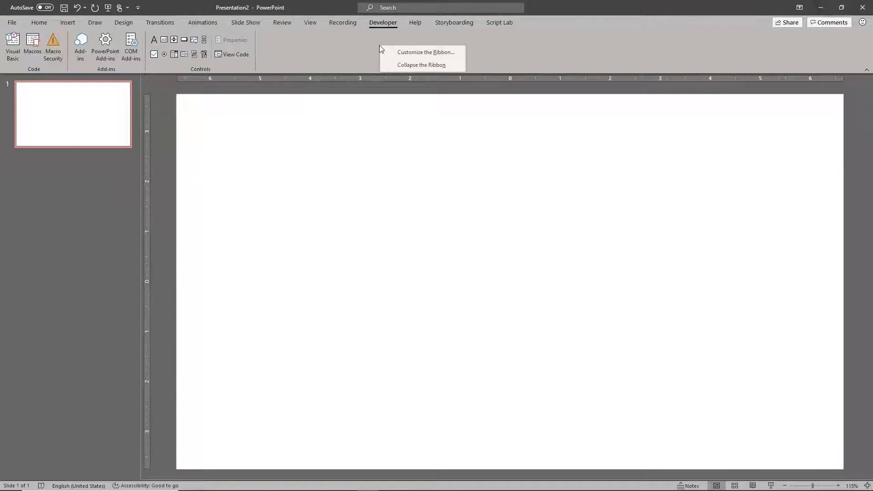
left_click(393, 55)
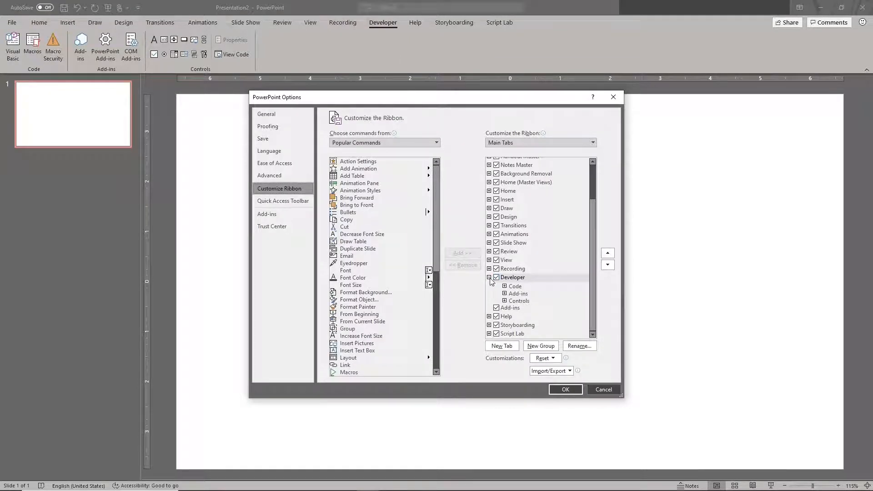
Step: Confirm Developer stays checked in Customize the Ribbon and show the Add-ins dialog
left_click(513, 277)
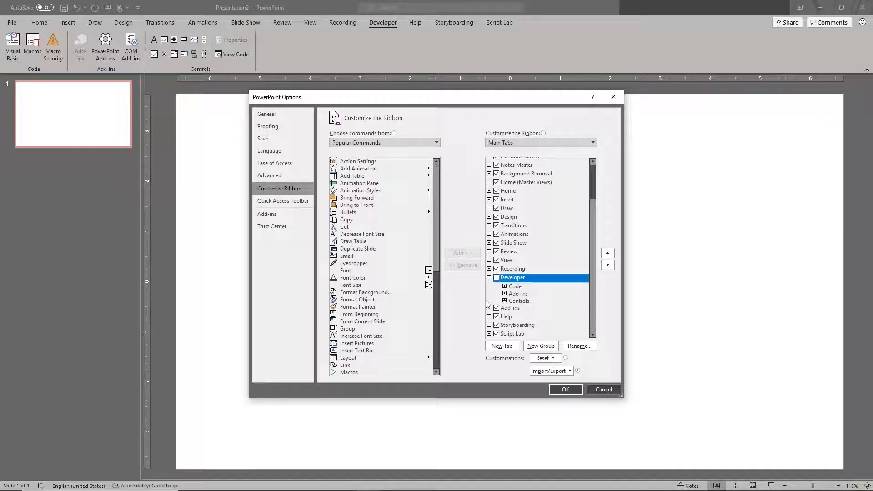
left_click(490, 277)
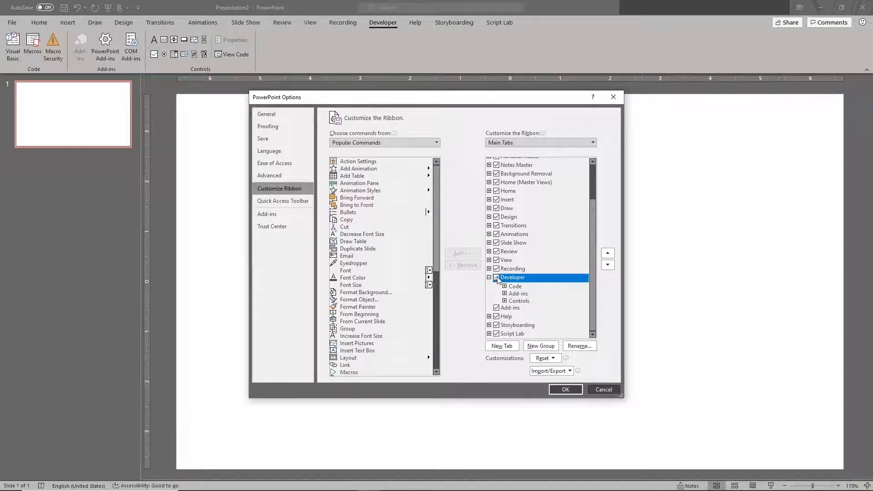
left_click(565, 389)
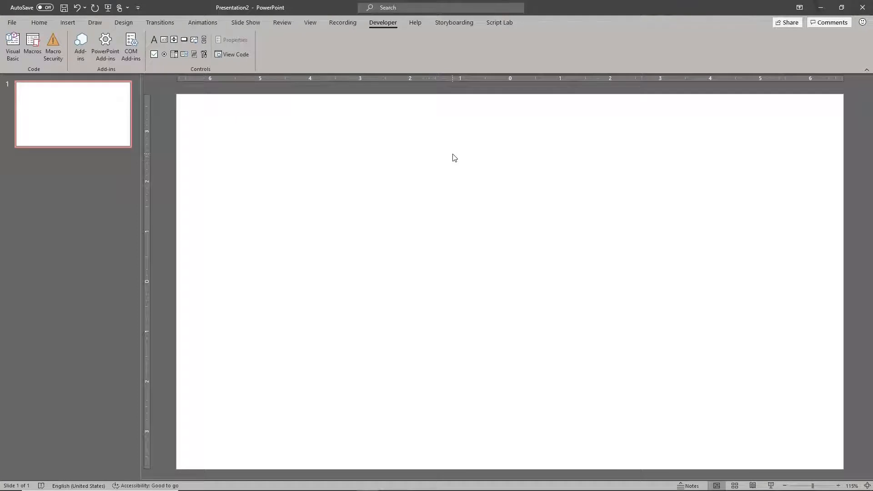
left_click(80, 47)
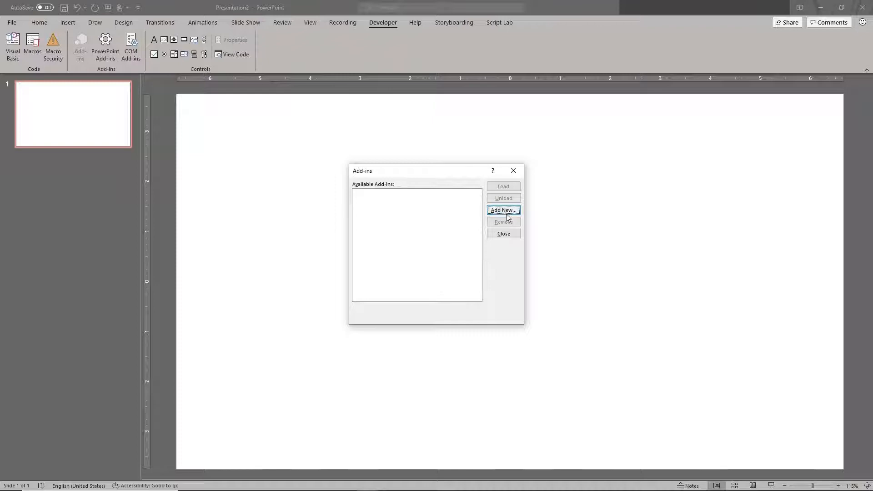
Step: Load VisualMakery_PPT3DTools_BASIC_0_1 from Downloads so the Visual Makery tab appears
left_click(503, 210)
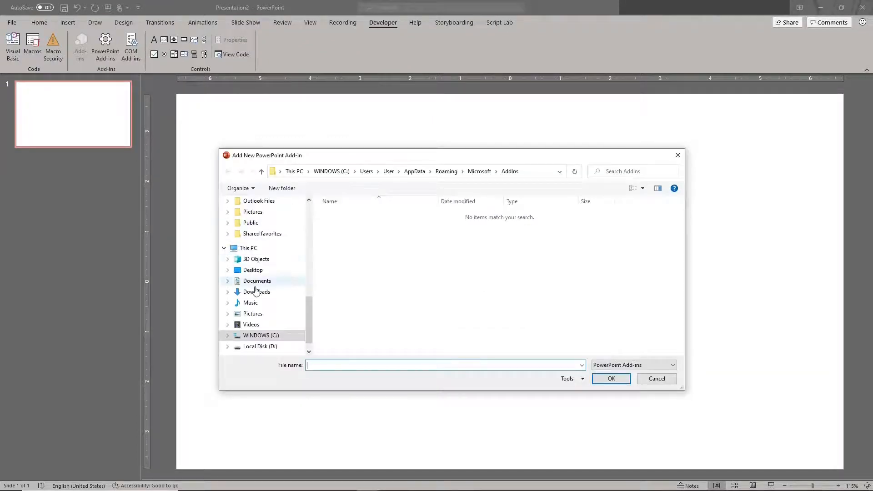
left_click(257, 292)
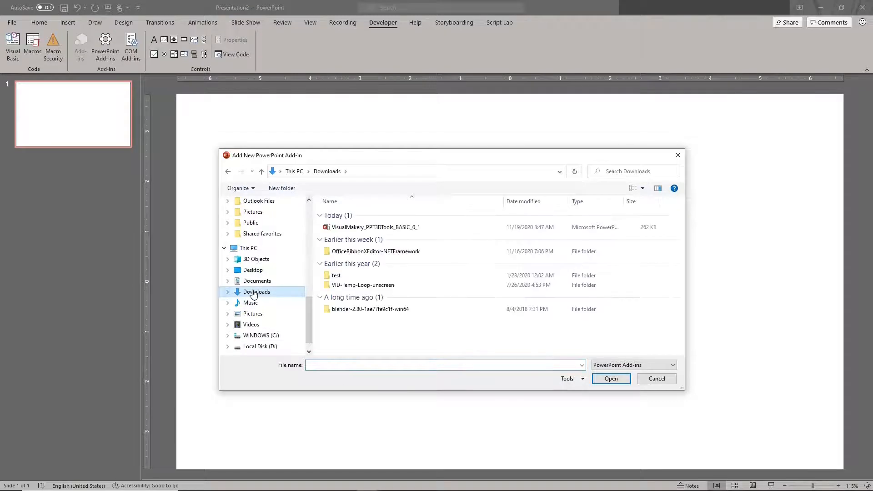
left_click(375, 226)
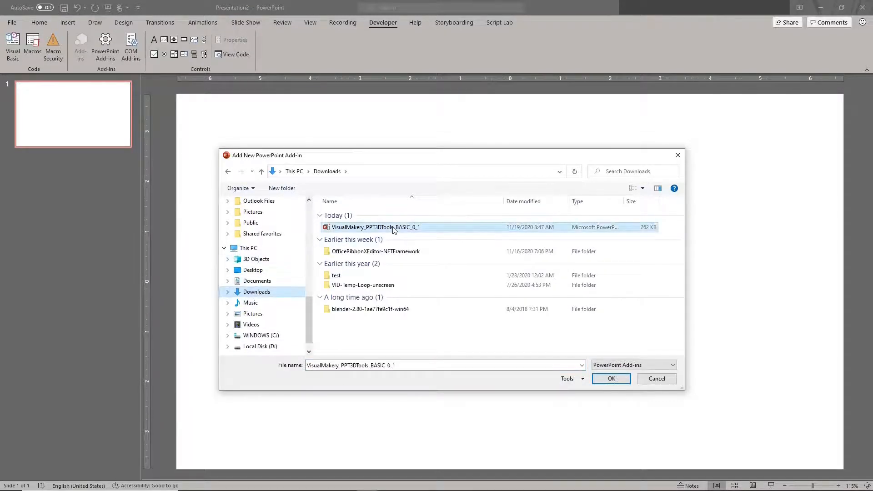
left_click(611, 379)
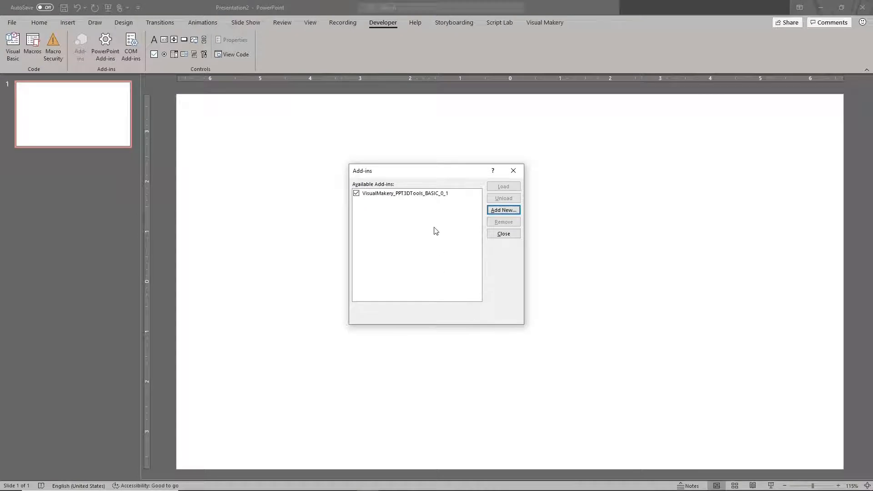
mouse_move(439, 231)
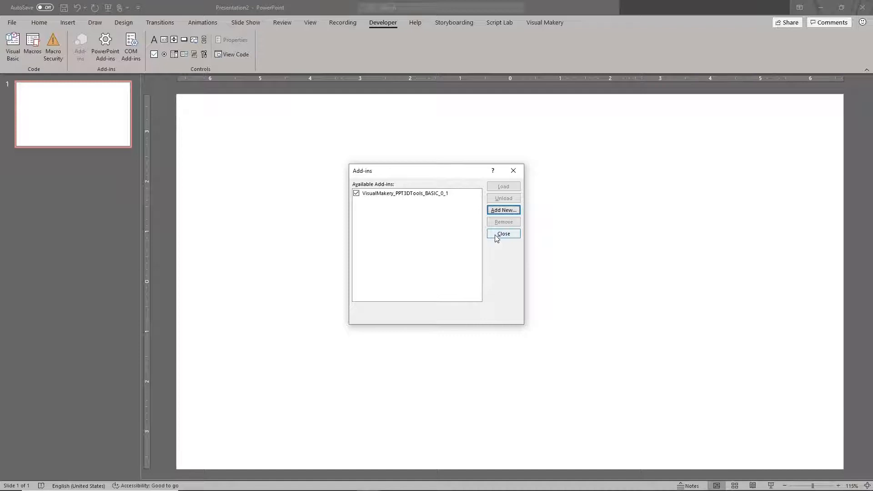
left_click(503, 233)
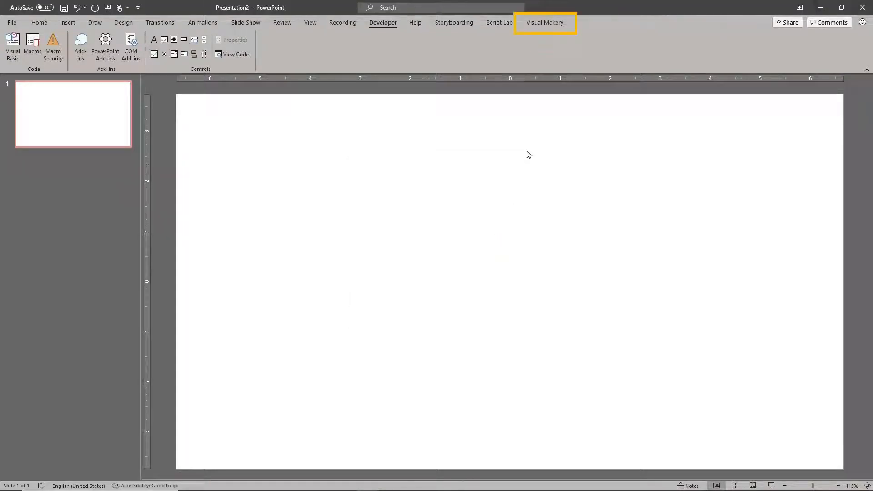
Step: Switch to the Visual Makery tab to show the add-in's 3D tools above the four shapes
left_click(545, 23)
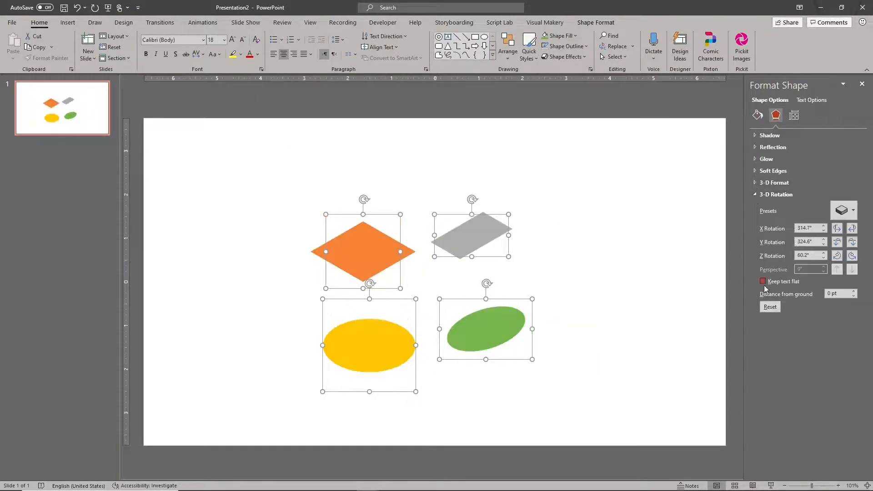
left_click(544, 22)
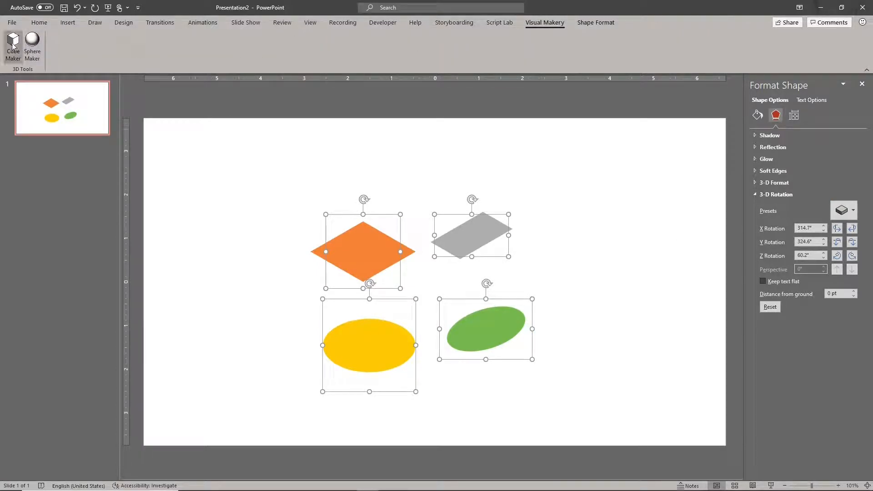
Step: Run Cube Maker to turn the orange square into a 3D cube
left_click(12, 46)
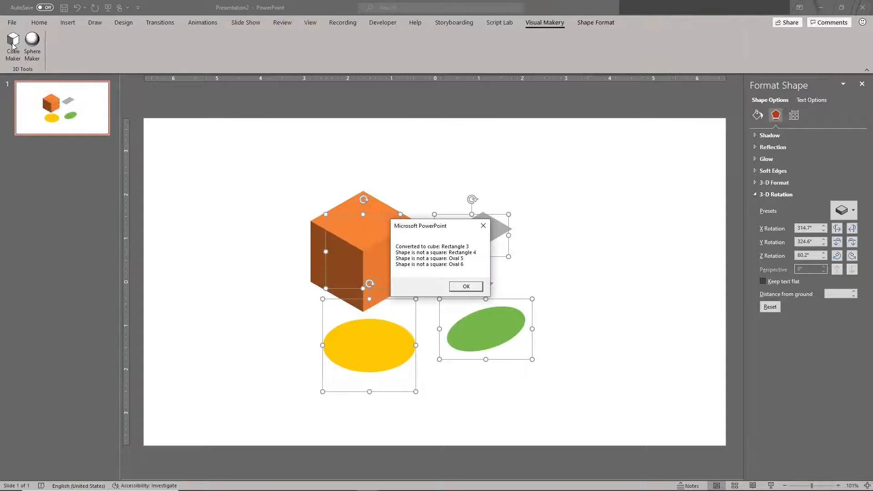
mouse_move(477, 258)
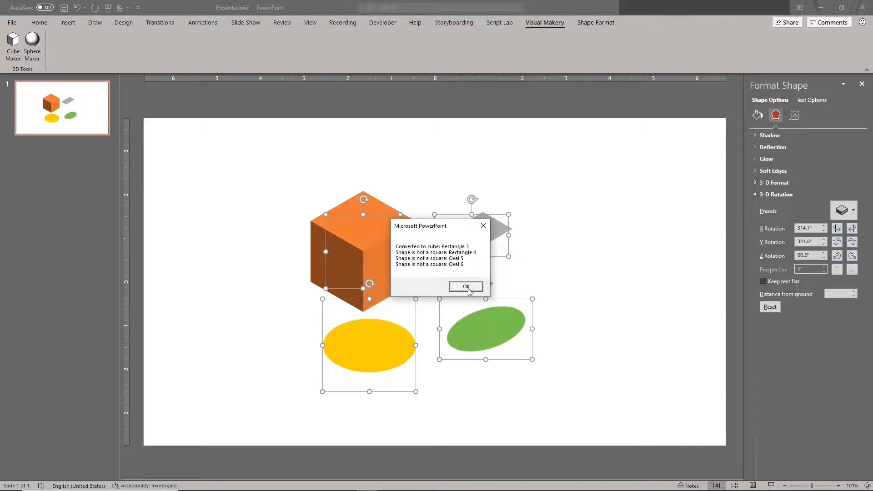
left_click(466, 286)
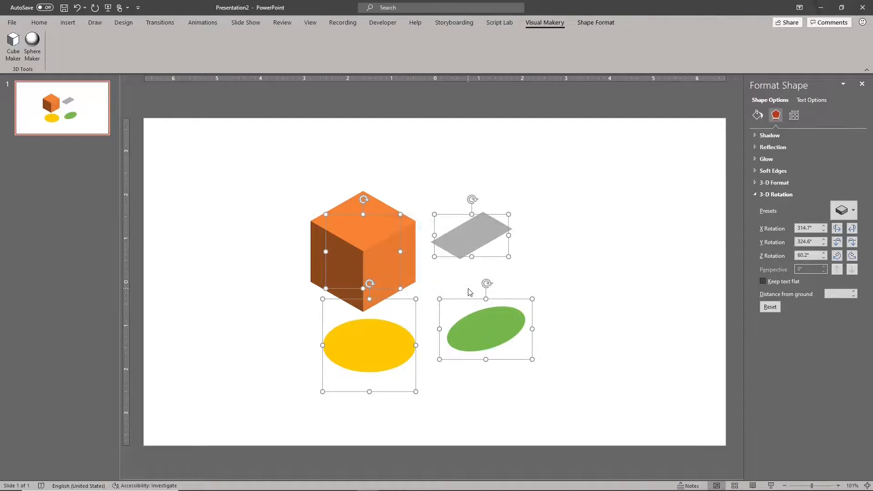
Step: Run Sphere Maker to turn the yellow circle into a gold sphere
left_click(32, 47)
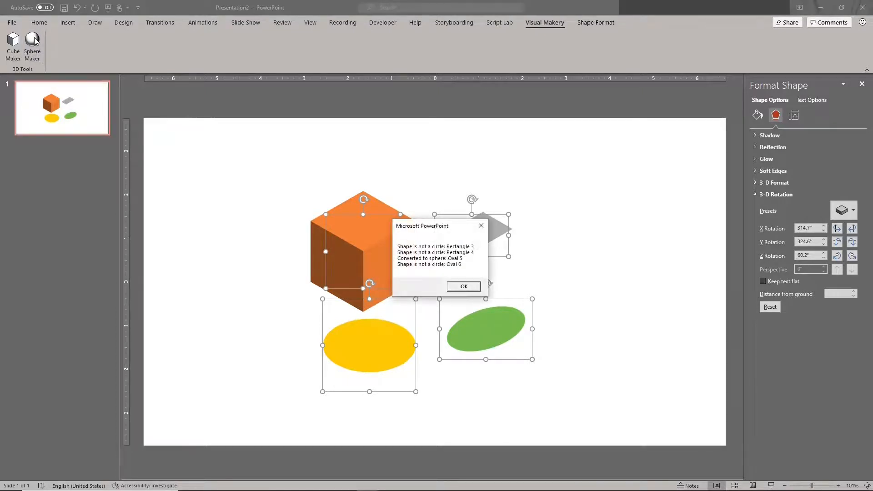
left_click(464, 286)
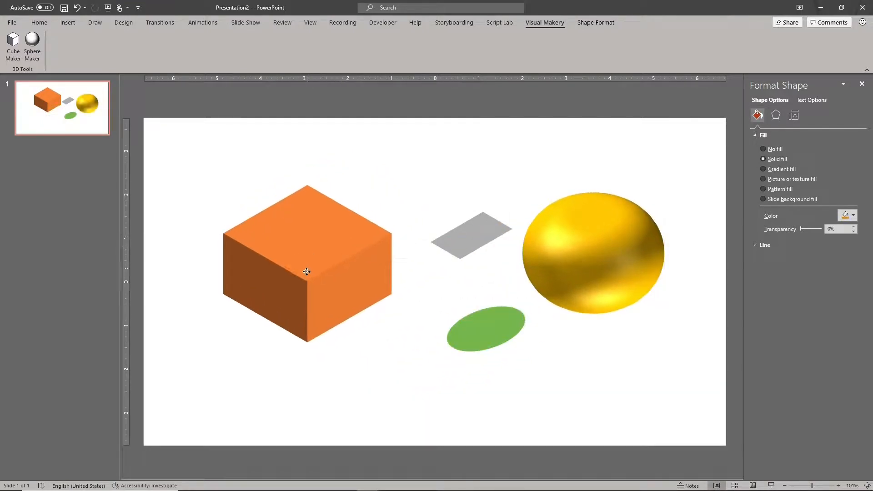
Step: Shrink and reposition the cube and sphere, then return to the Developer tab
left_click(13, 48)
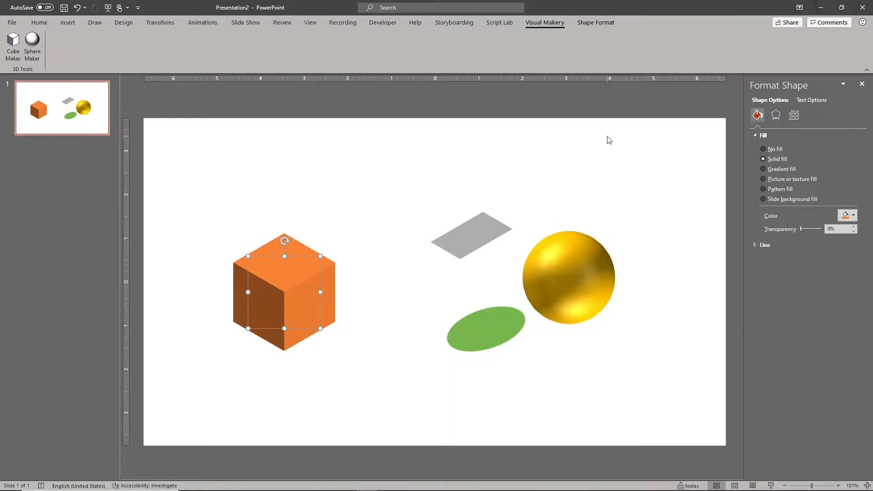
mouse_move(601, 135)
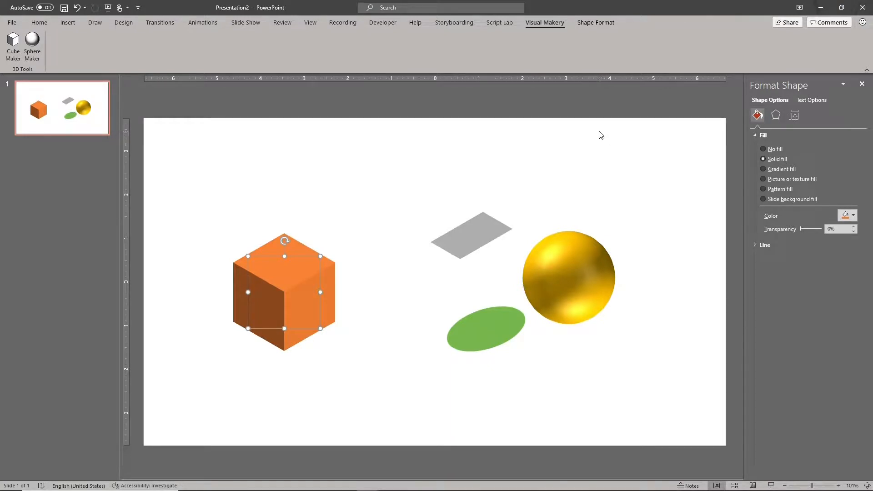
left_click(383, 22)
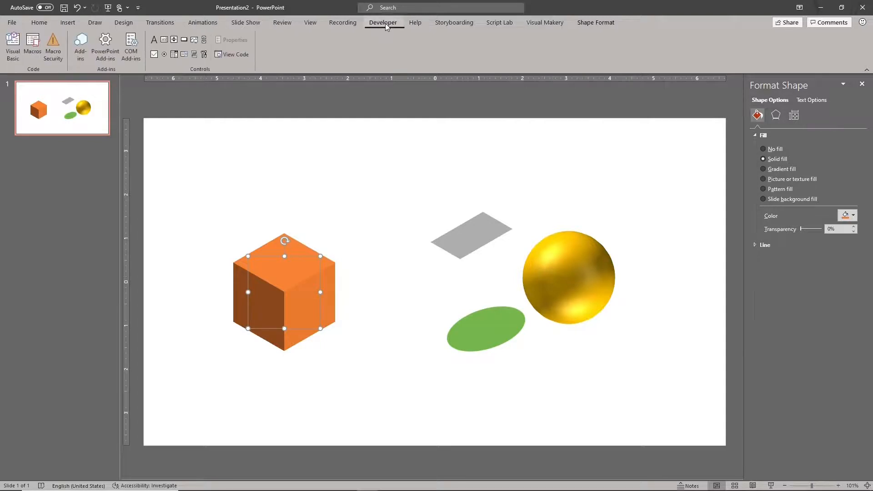
mouse_move(105, 45)
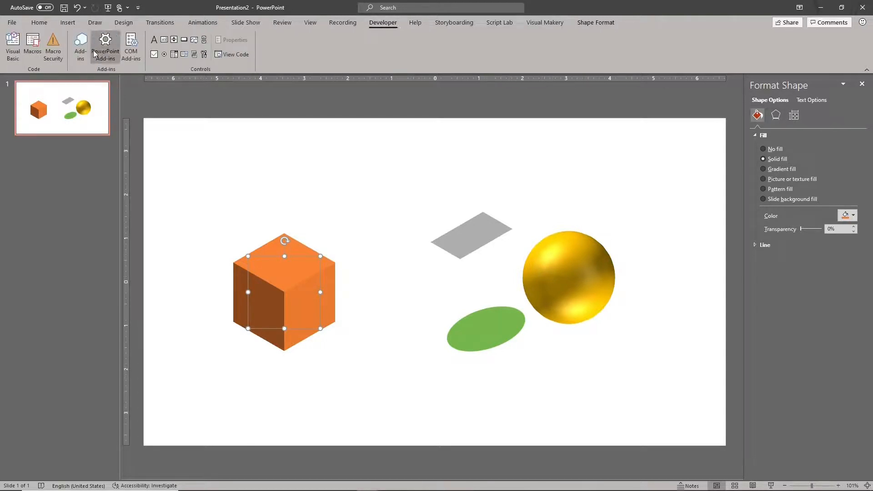
Step: Remove VisualMakery_PPT3DTools_BASIC_0_1 from the Add-ins list
left_click(80, 45)
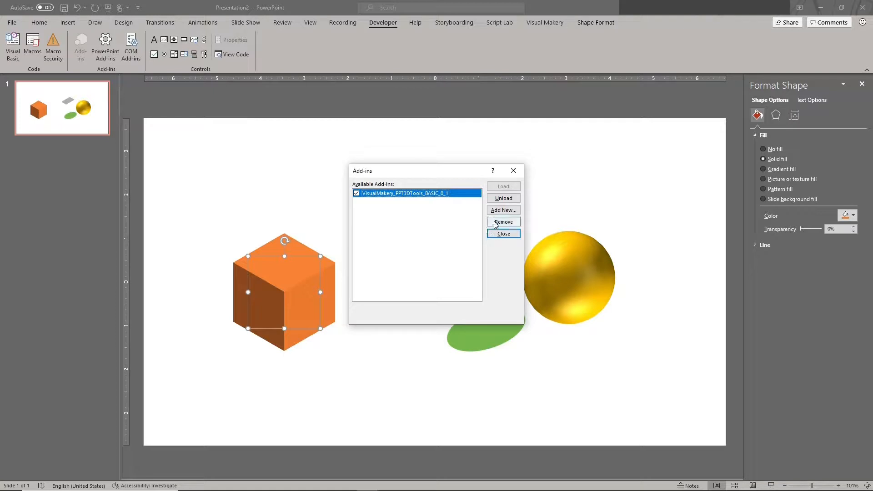
mouse_move(504, 223)
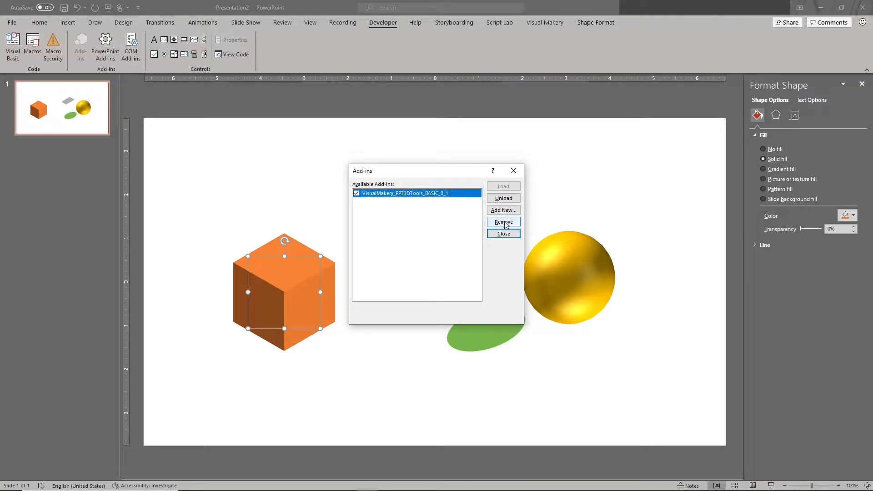
left_click(503, 221)
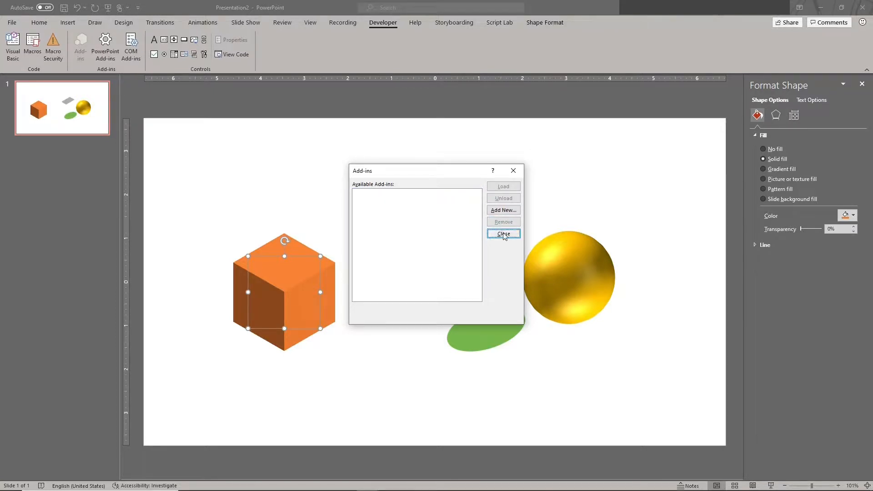
left_click(502, 233)
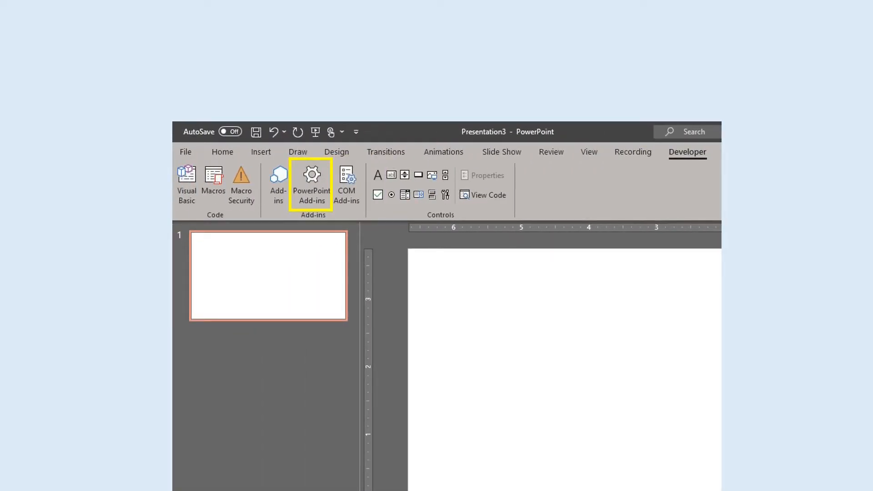
Step: Reload the add-in in Presentation3, restoring Cube Maker, Sphere Maker, Sphere Wrapper and Turntable
left_click(311, 184)
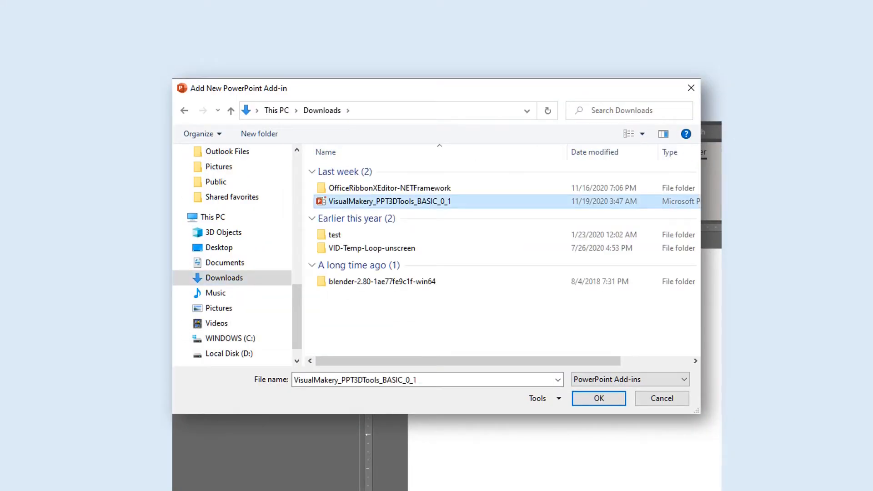
left_click(598, 398)
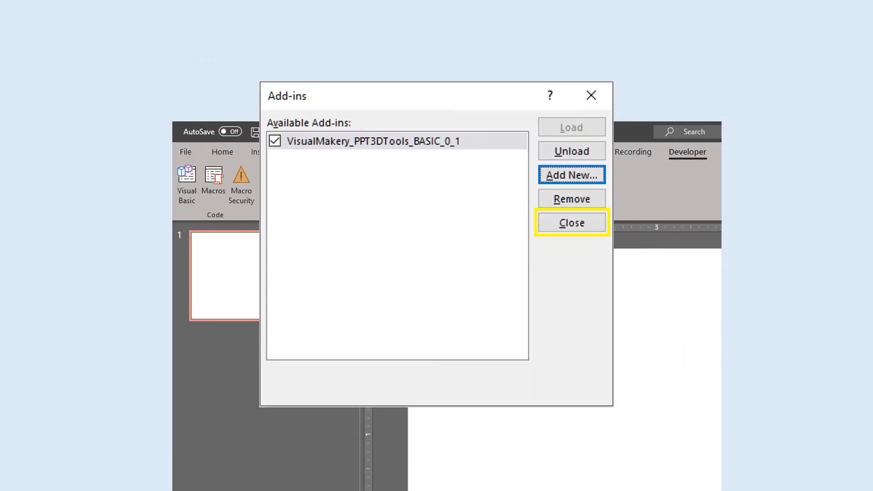
left_click(571, 223)
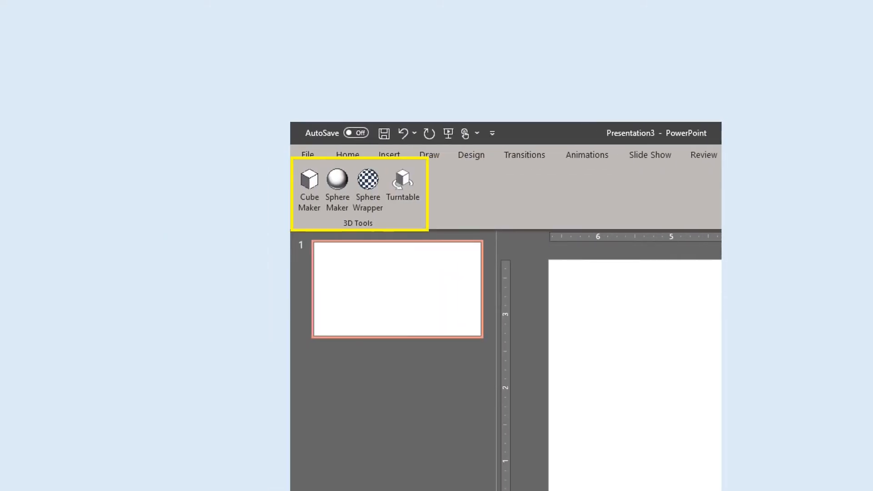